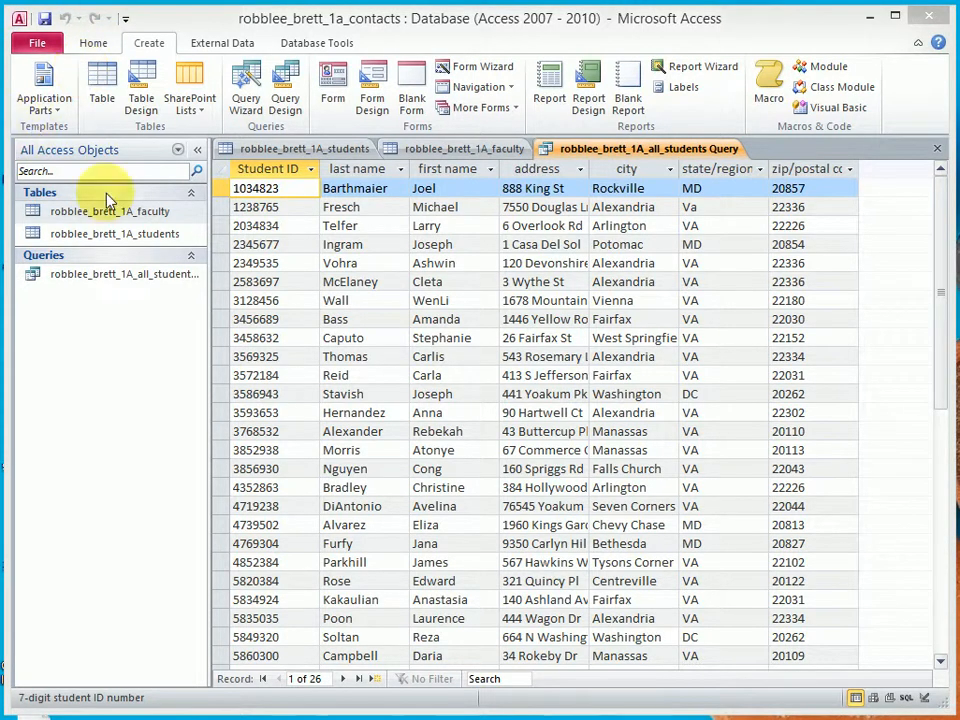
mouse_move(250, 38)
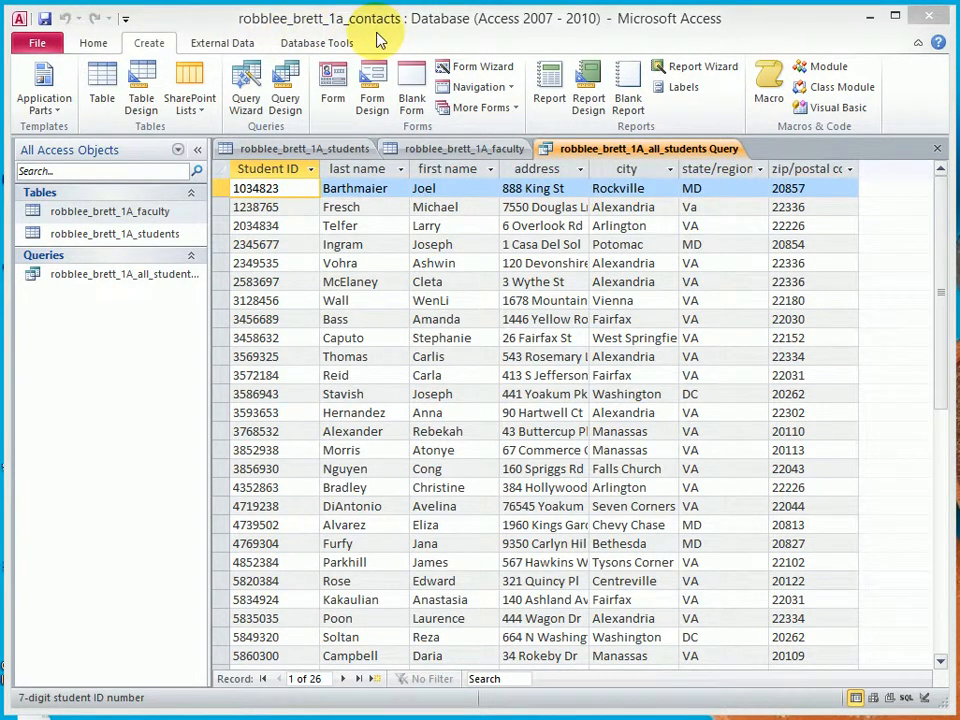
mouse_move(476, 36)
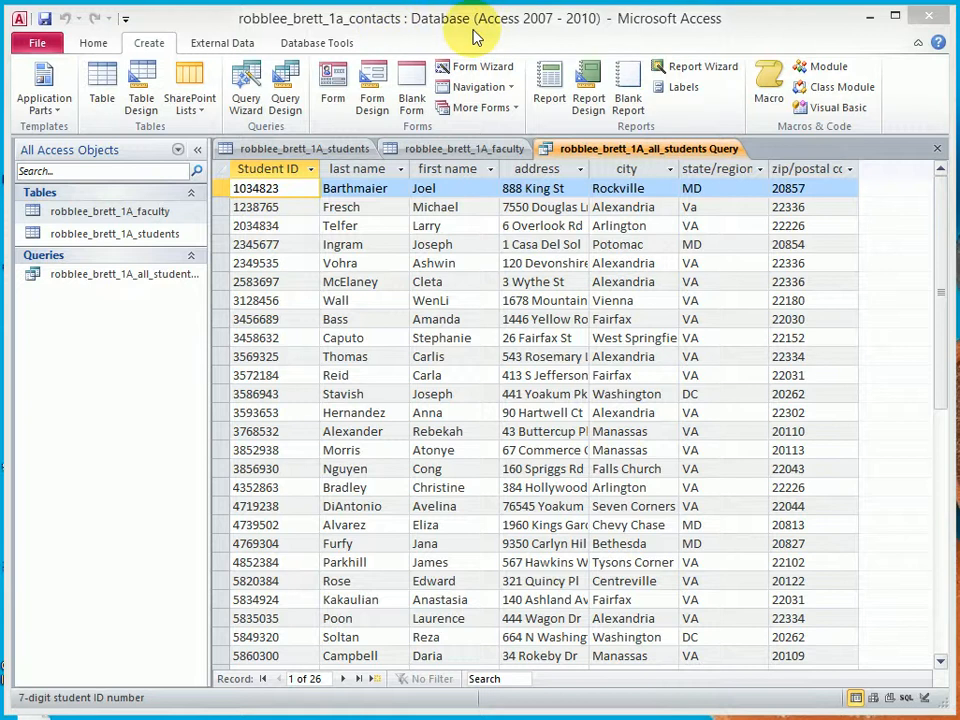
mouse_move(116, 218)
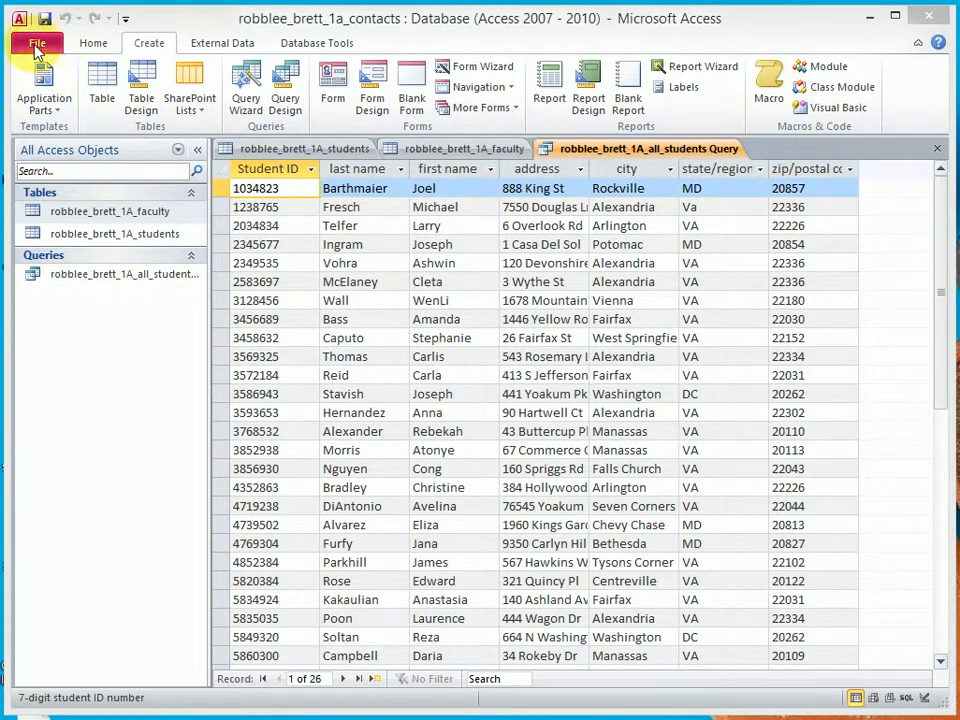
Step: Show the Info page for the robblee_brett_1a_contacts database in Backstage view
click(36, 42)
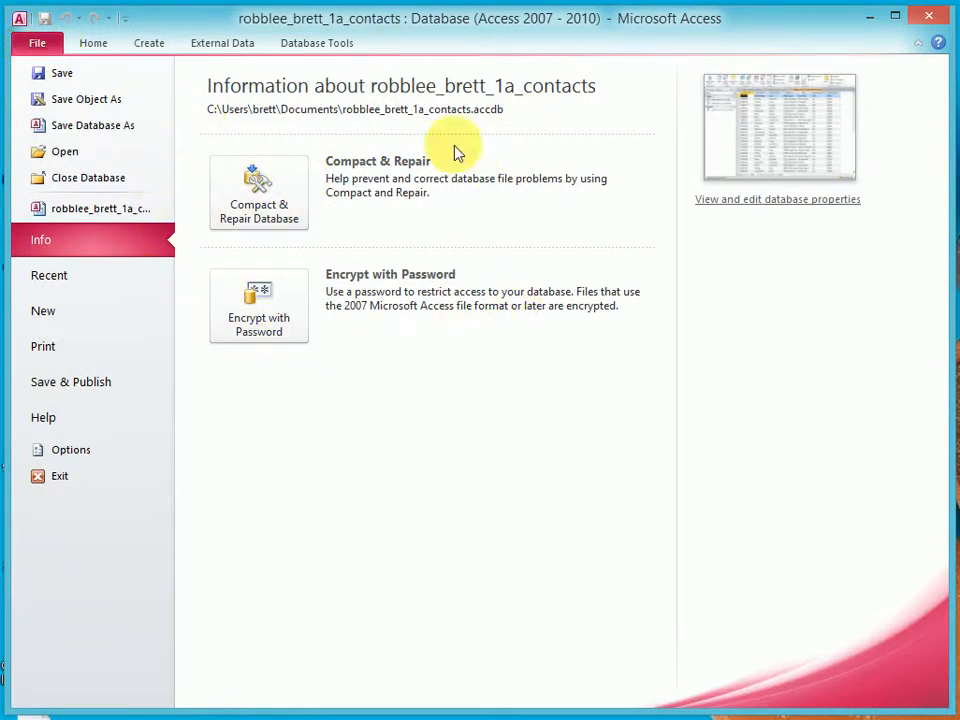
mouse_move(340, 138)
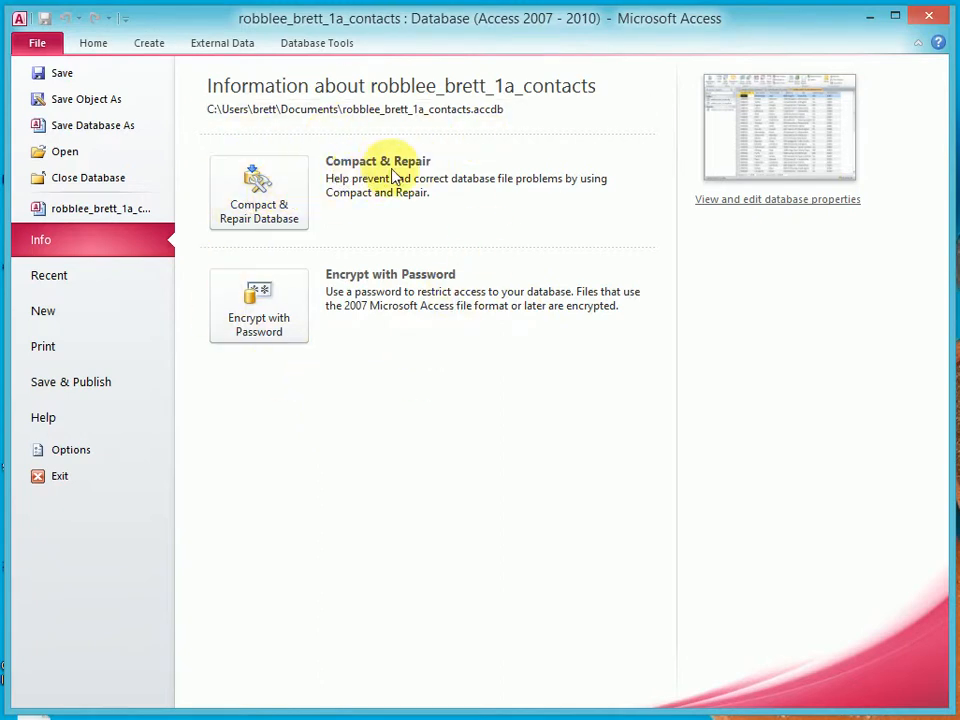
mouse_move(440, 300)
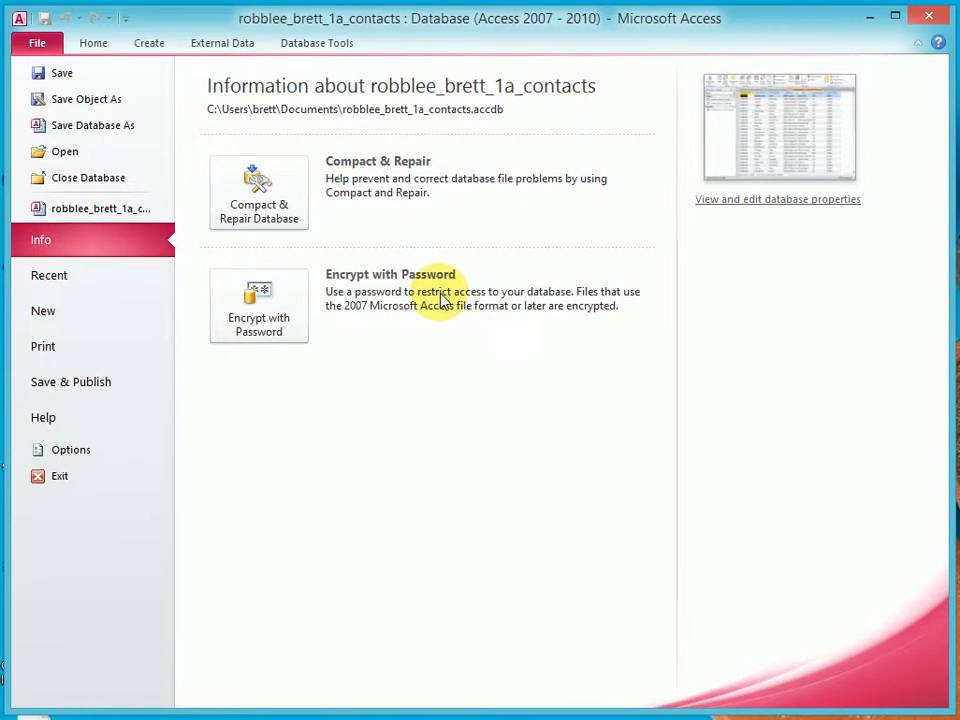
mouse_move(92, 124)
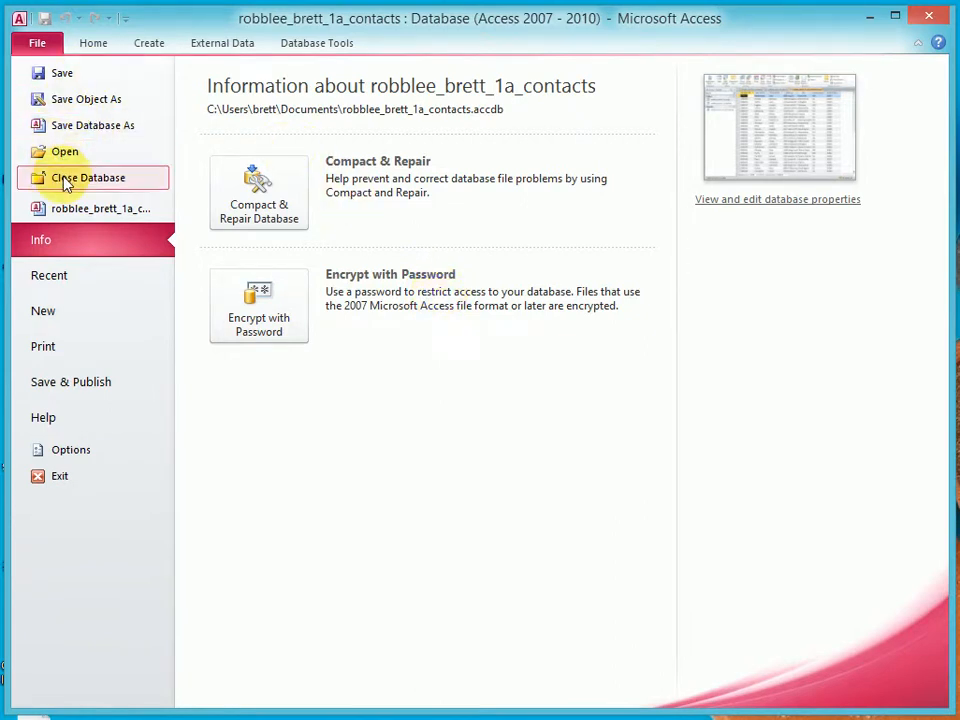
Step: Close the contacts database, saving the students table layout changes when prompted
click(88, 176)
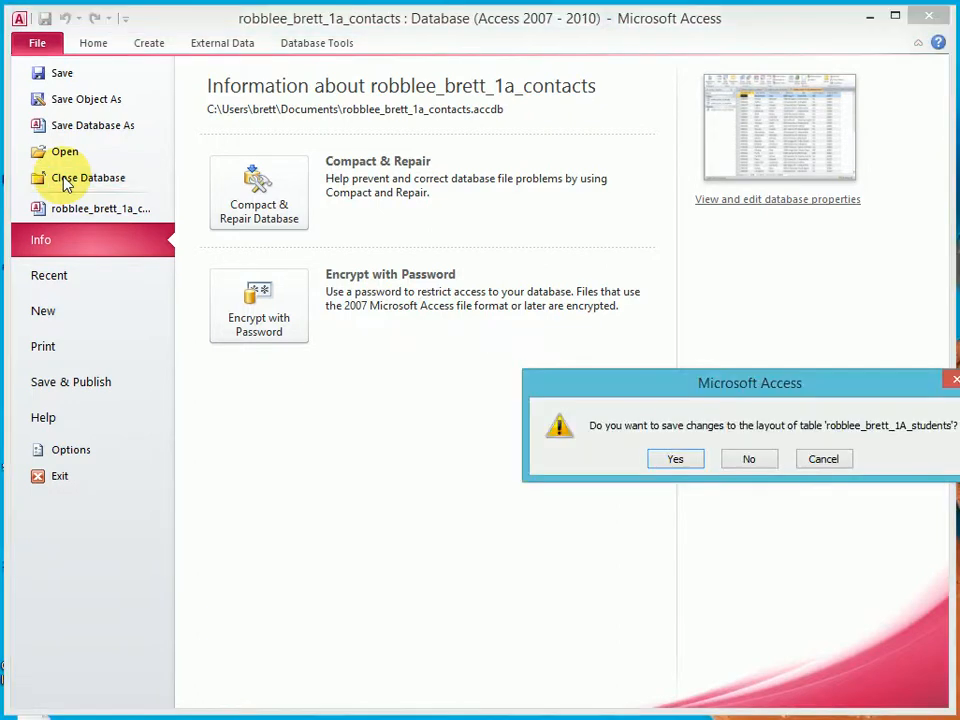
mouse_move(892, 440)
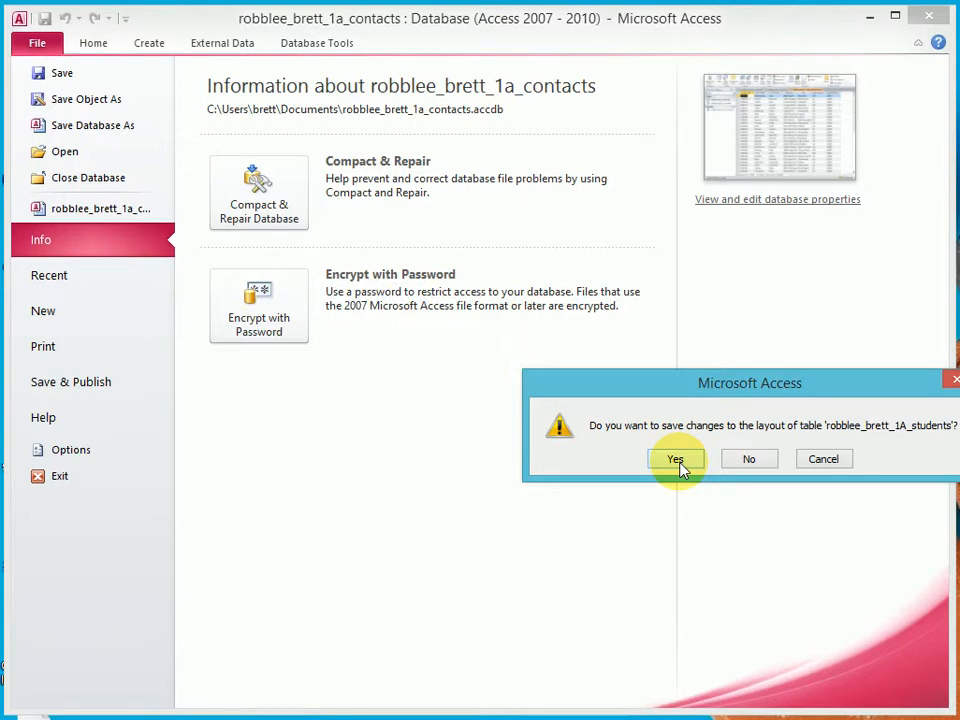
click(676, 458)
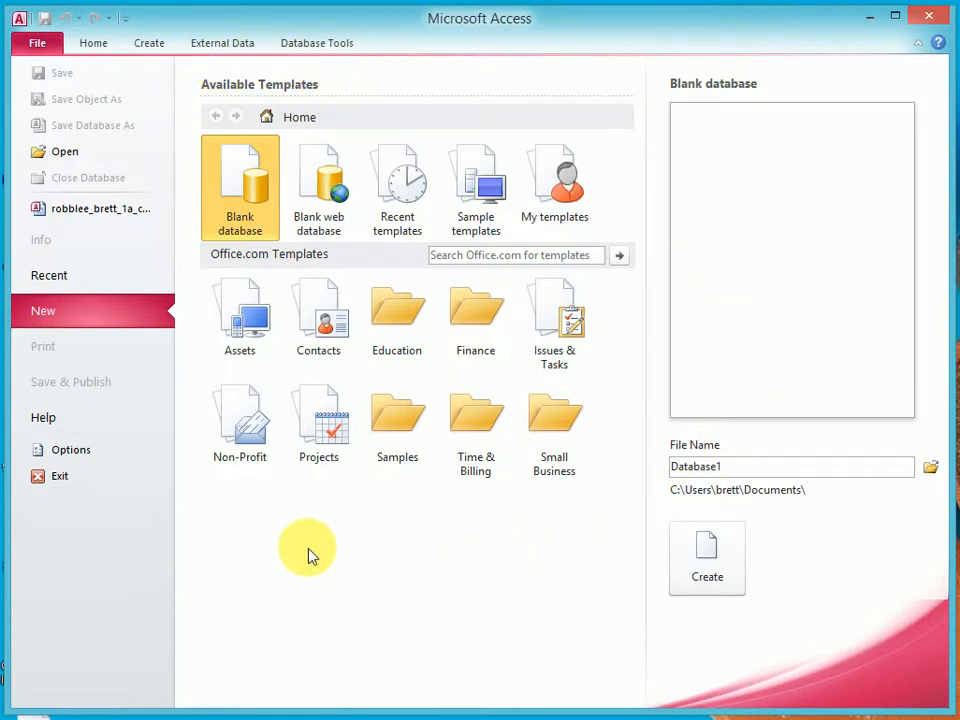
mouse_move(100, 208)
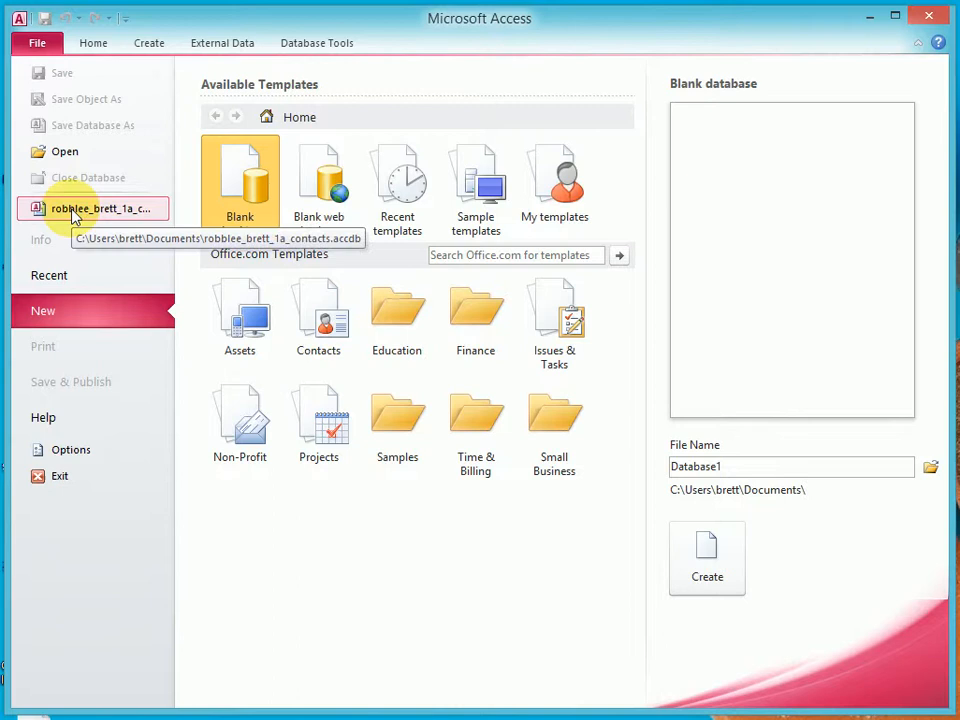
click(104, 208)
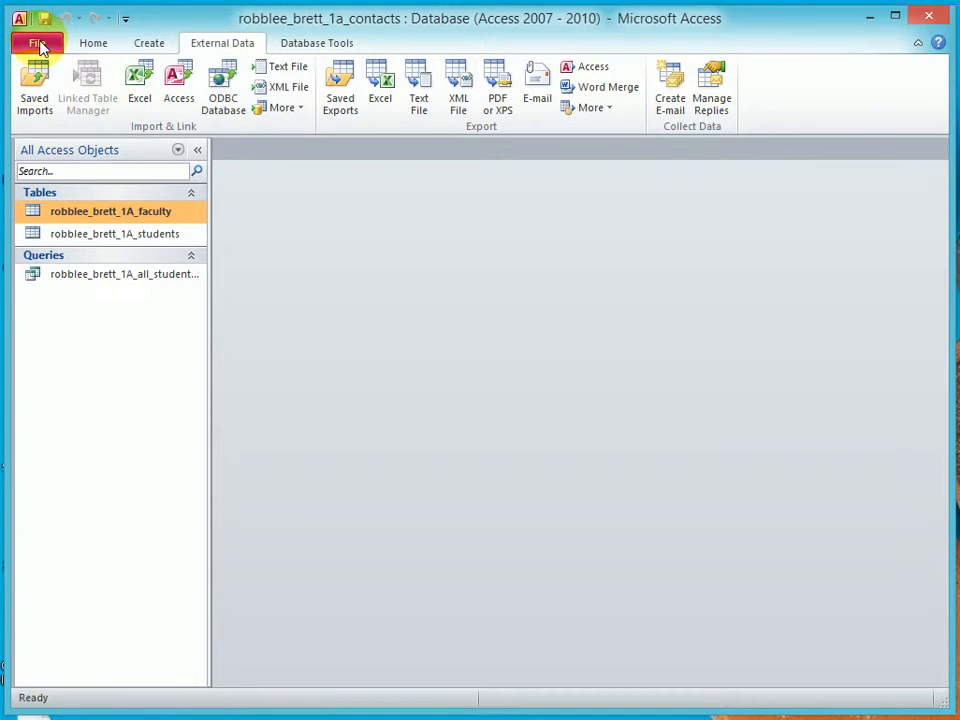
click(36, 42)
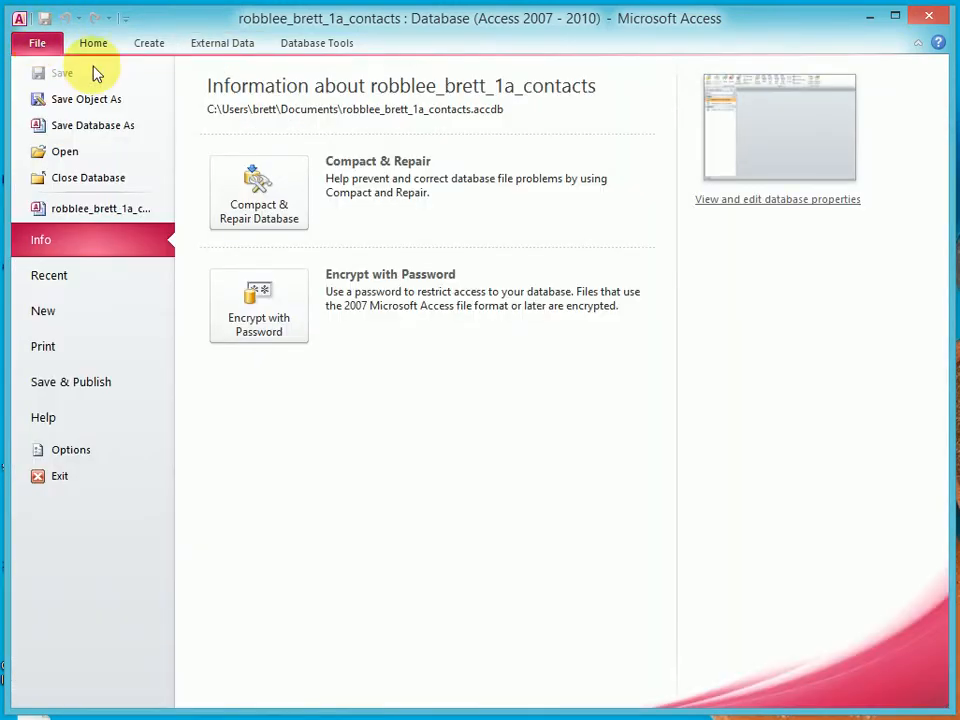
mouse_move(536, 264)
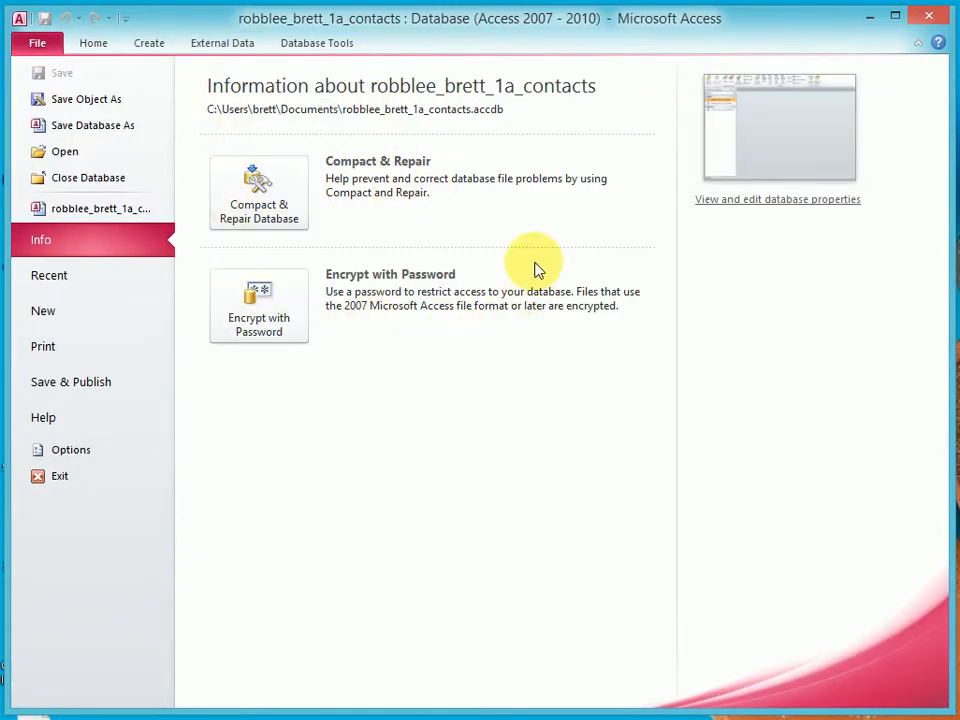
mouse_move(248, 96)
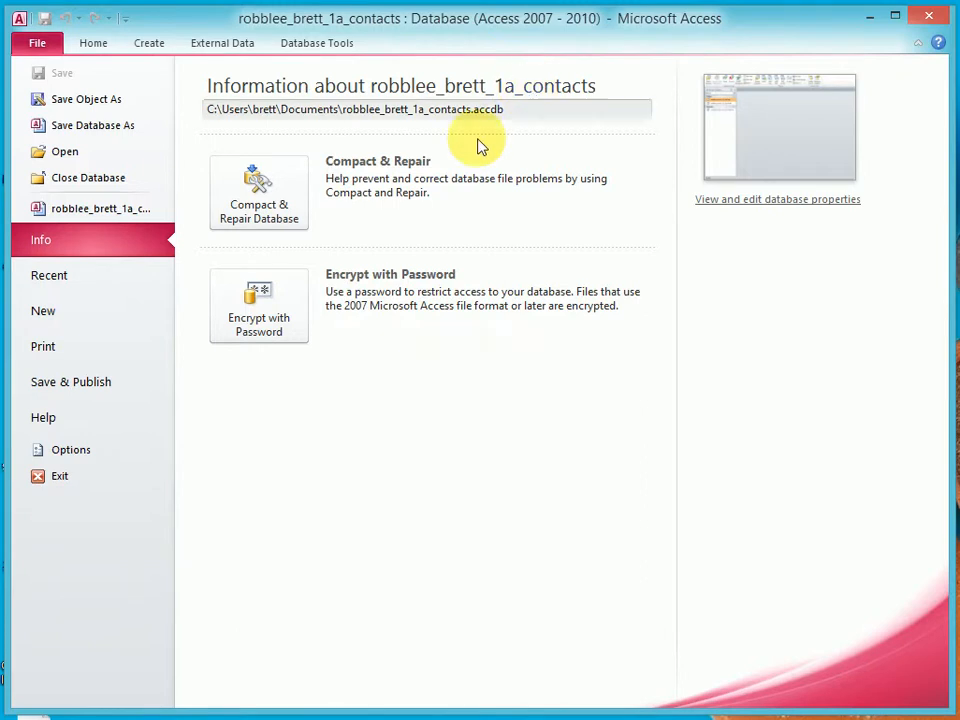
mouse_move(258, 304)
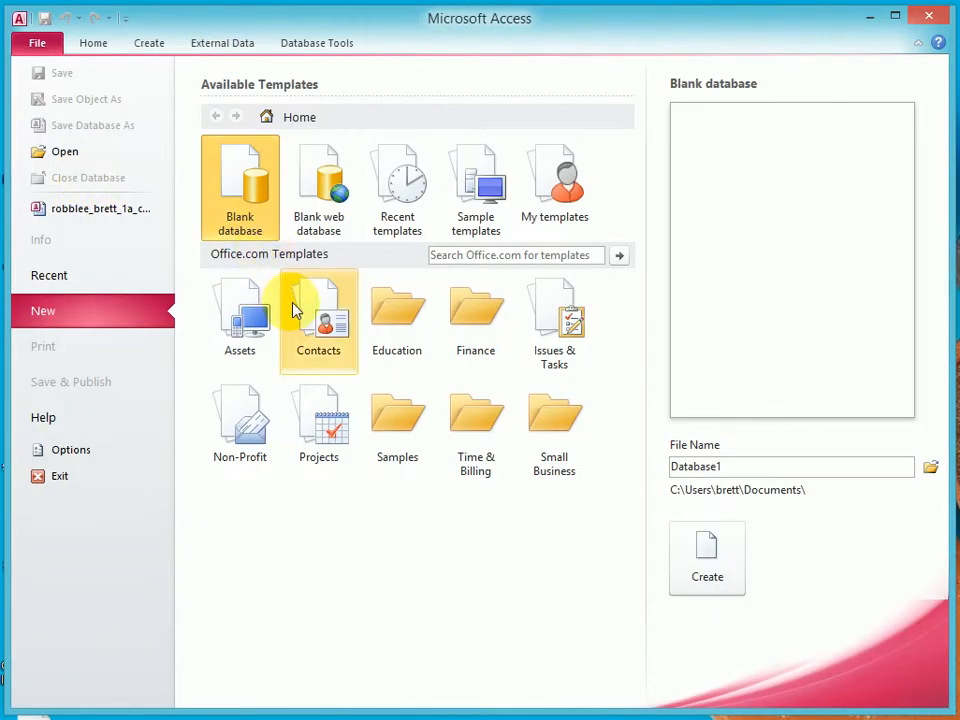
mouse_move(308, 490)
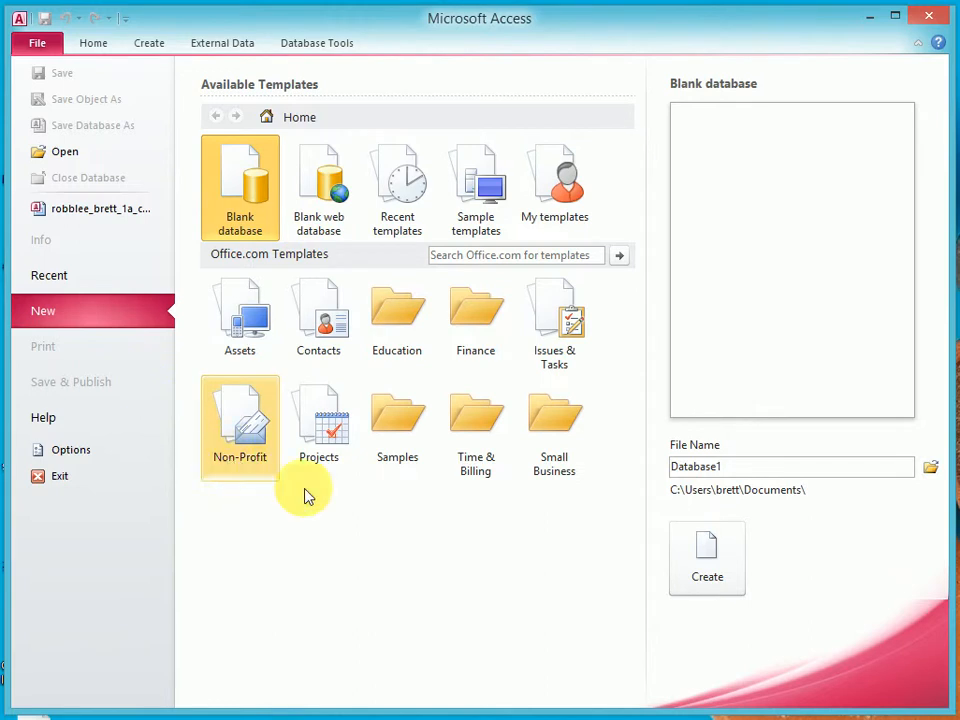